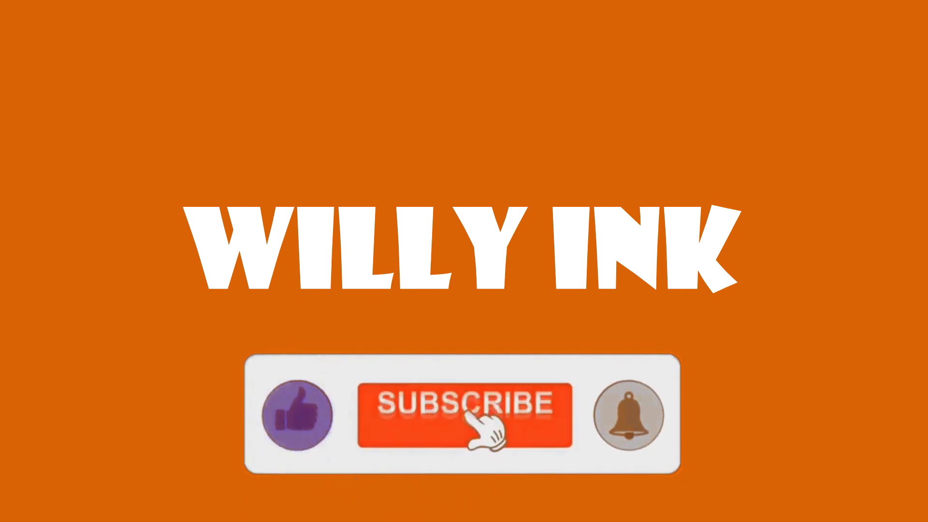
Play the WILLY INK outro until the banner reads SUBSCRIBED and the bell turns purple.
{"action": "left_click", "coordinate": [464, 414]}
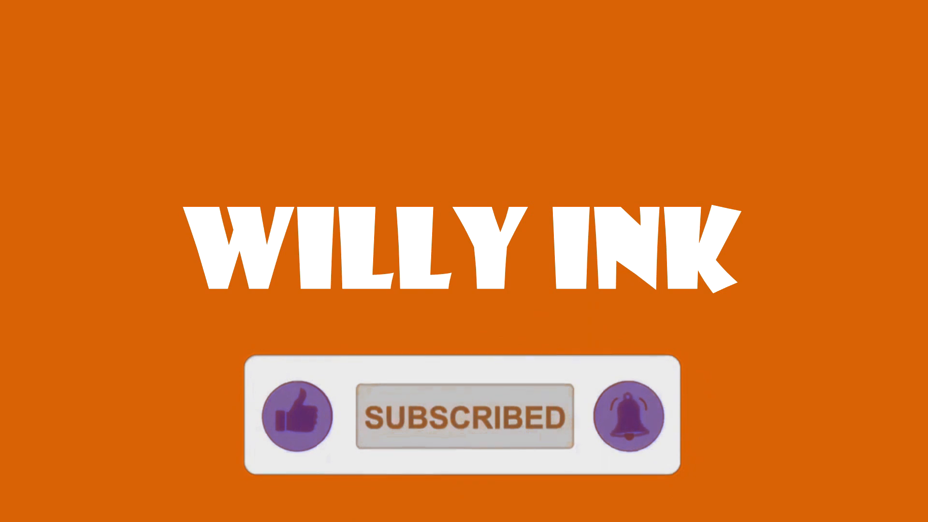